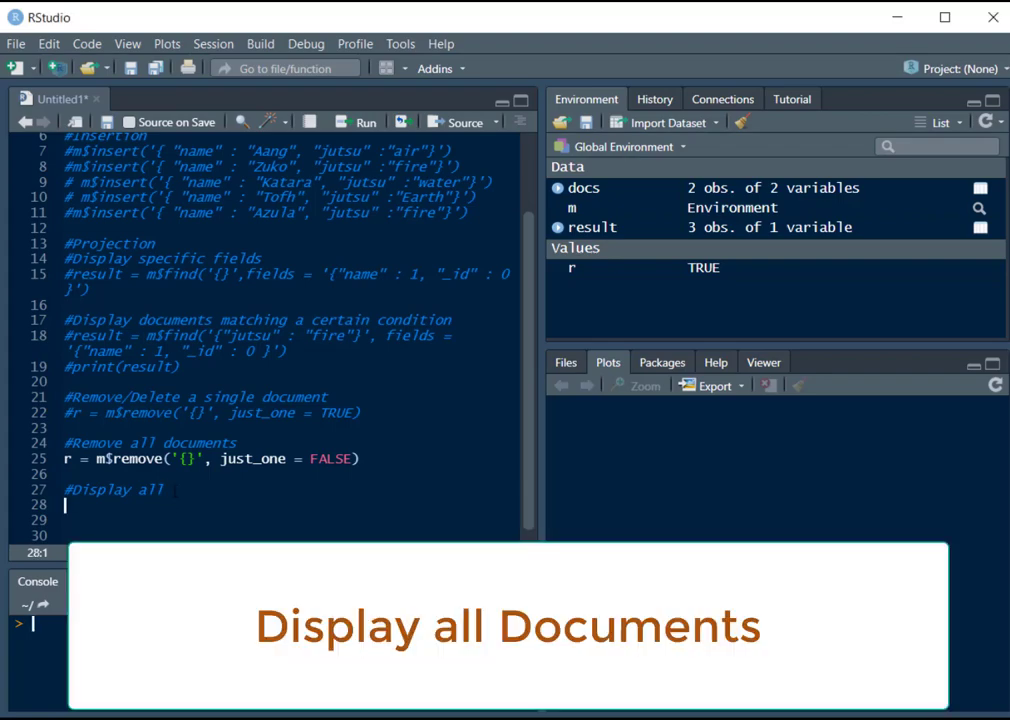
# Under #Display all, write docs = m$find('{}') and a print(docs) line below it.
pyautogui.write('docs =')
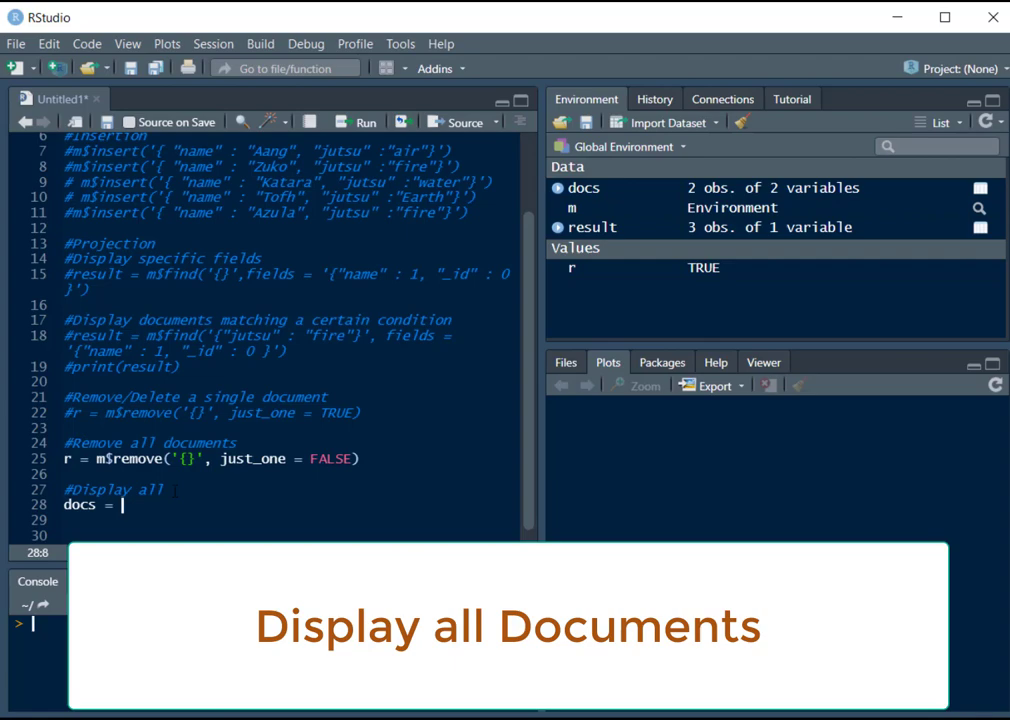
pyautogui.write('m')
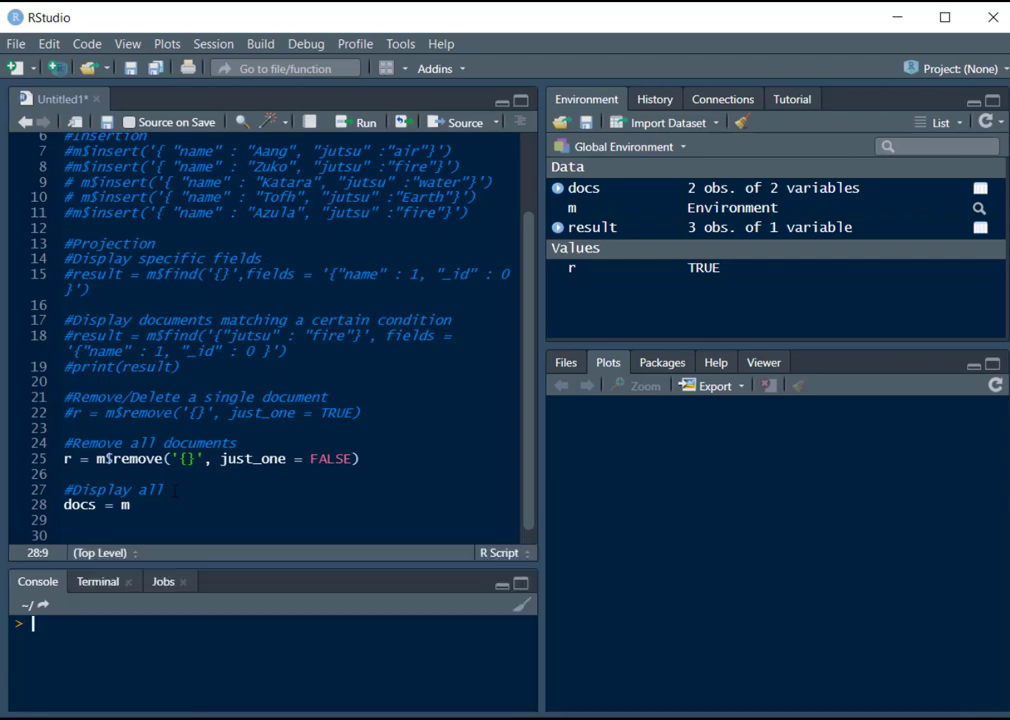
pyautogui.write('$find')
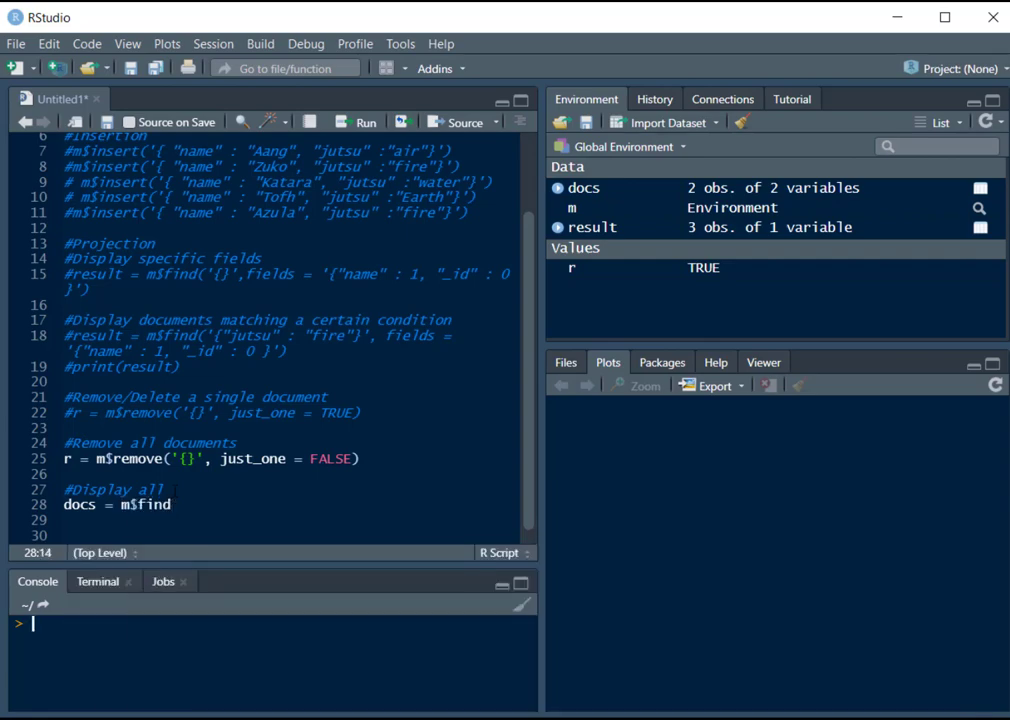
pyautogui.write('(')
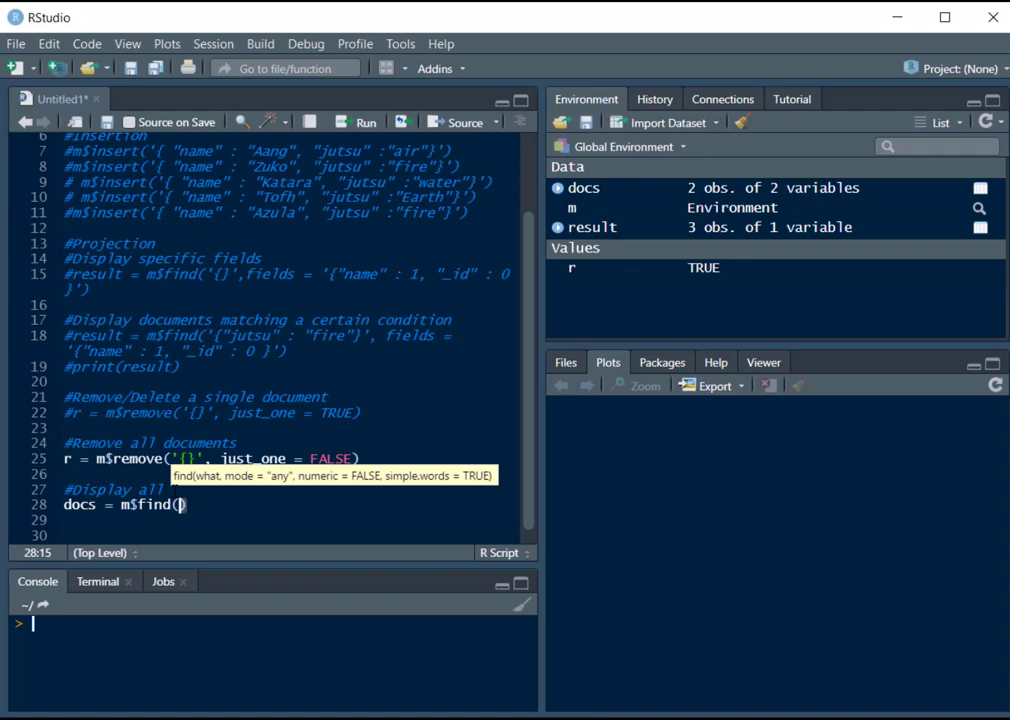
pyautogui.write('{')
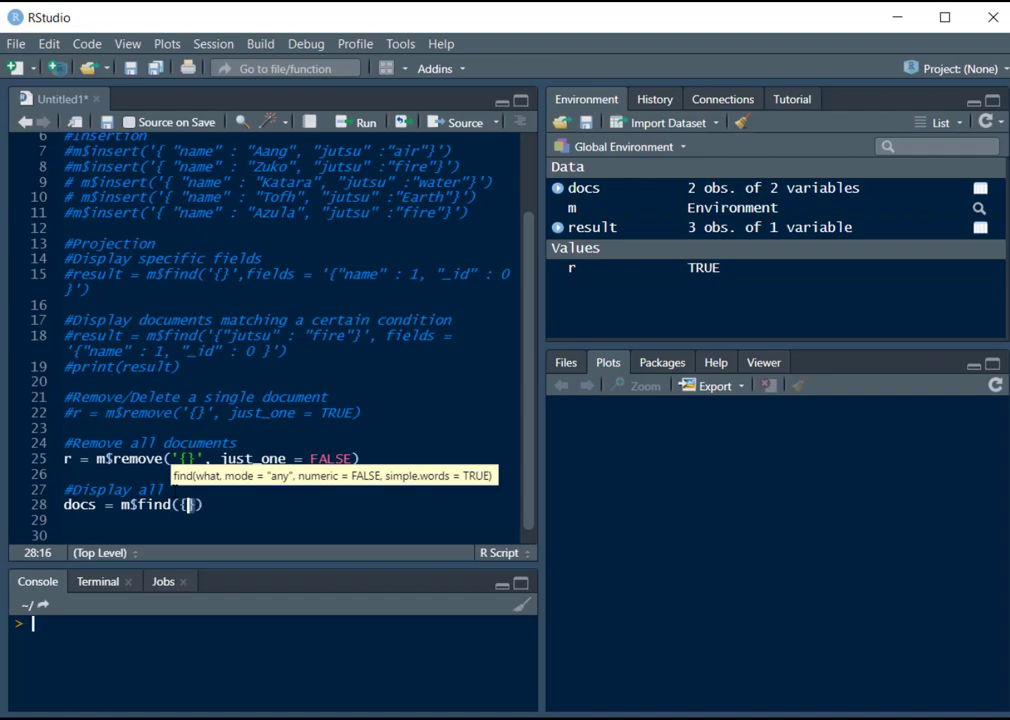
pyautogui.write("'")
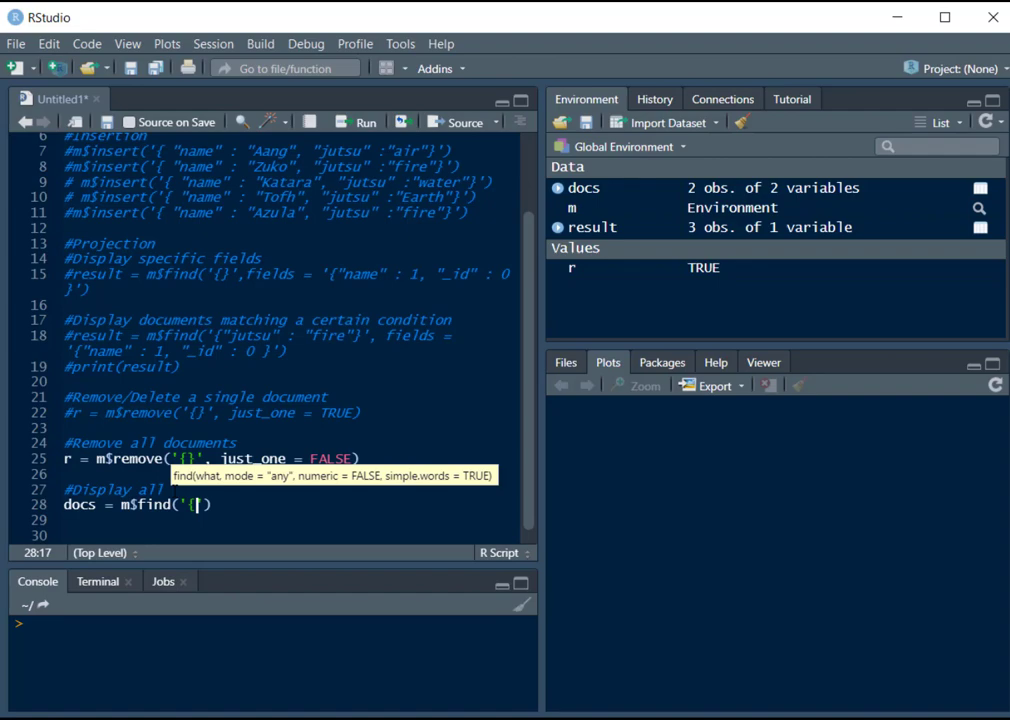
pyautogui.write('}')
pyautogui.click(290, 519)
pyautogui.write('p')
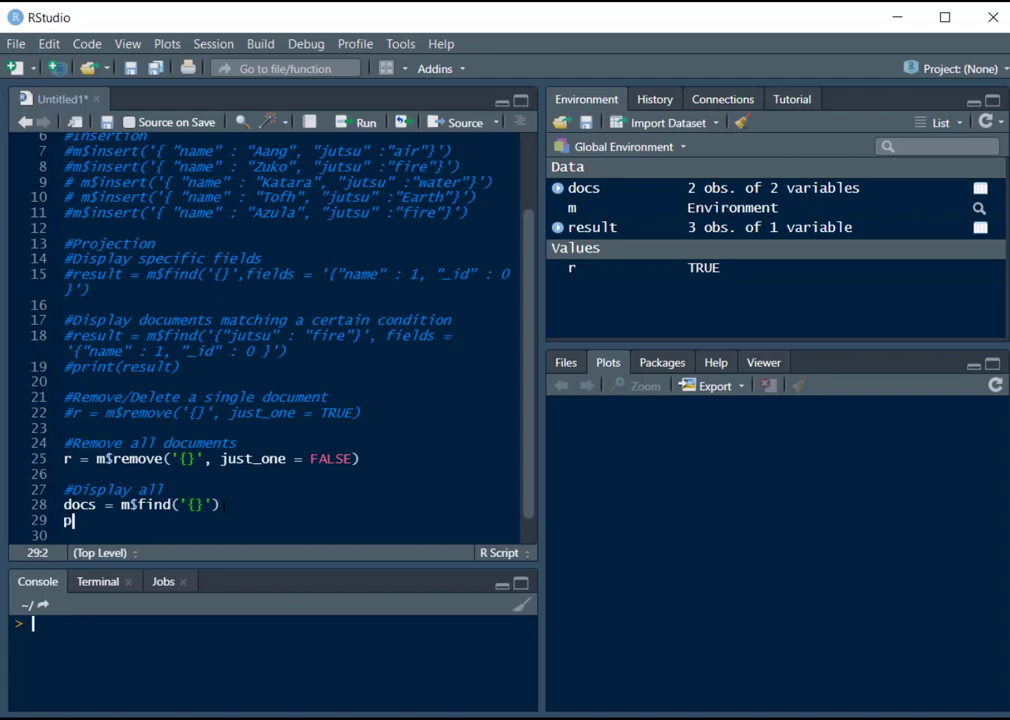
pyautogui.write('rint(dc')
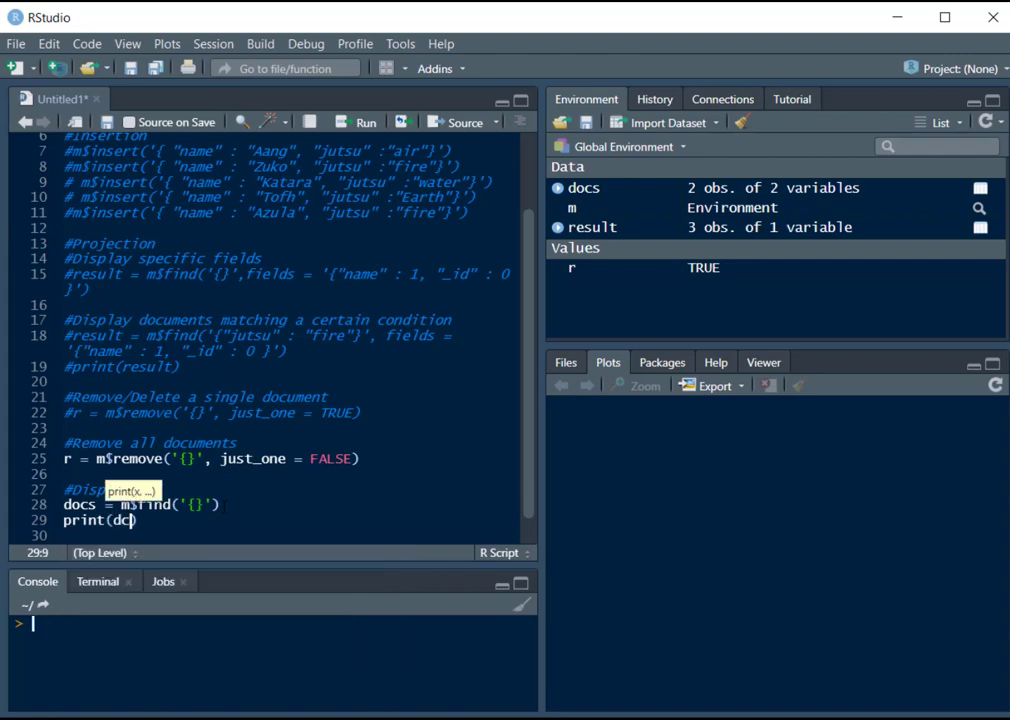
pyautogui.write('o')
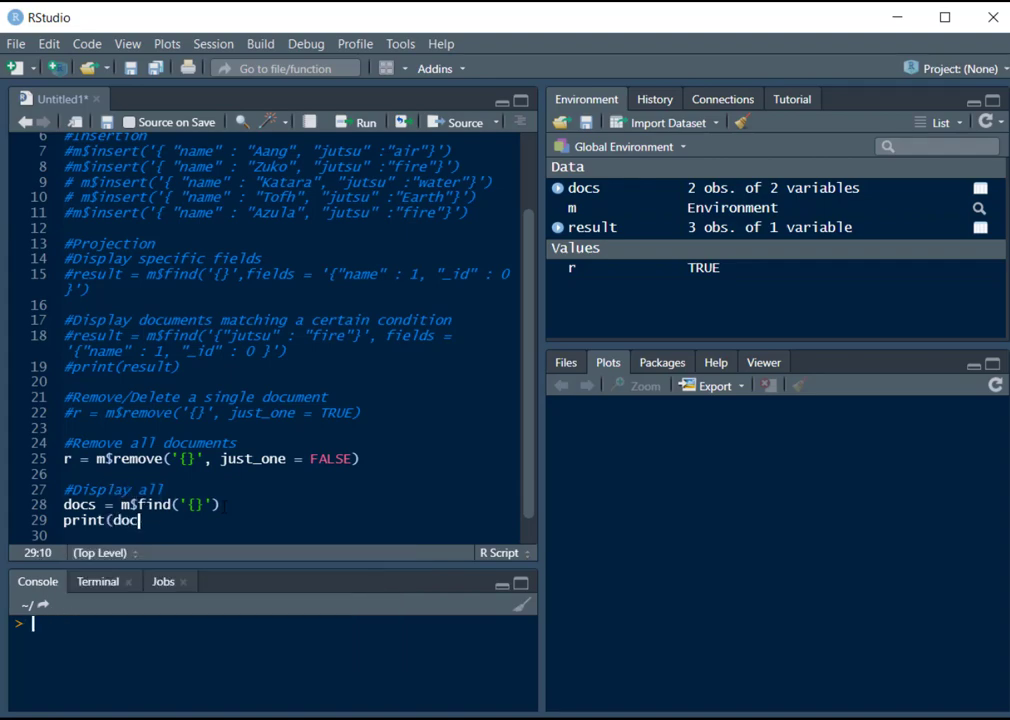
pyautogui.write('s)')
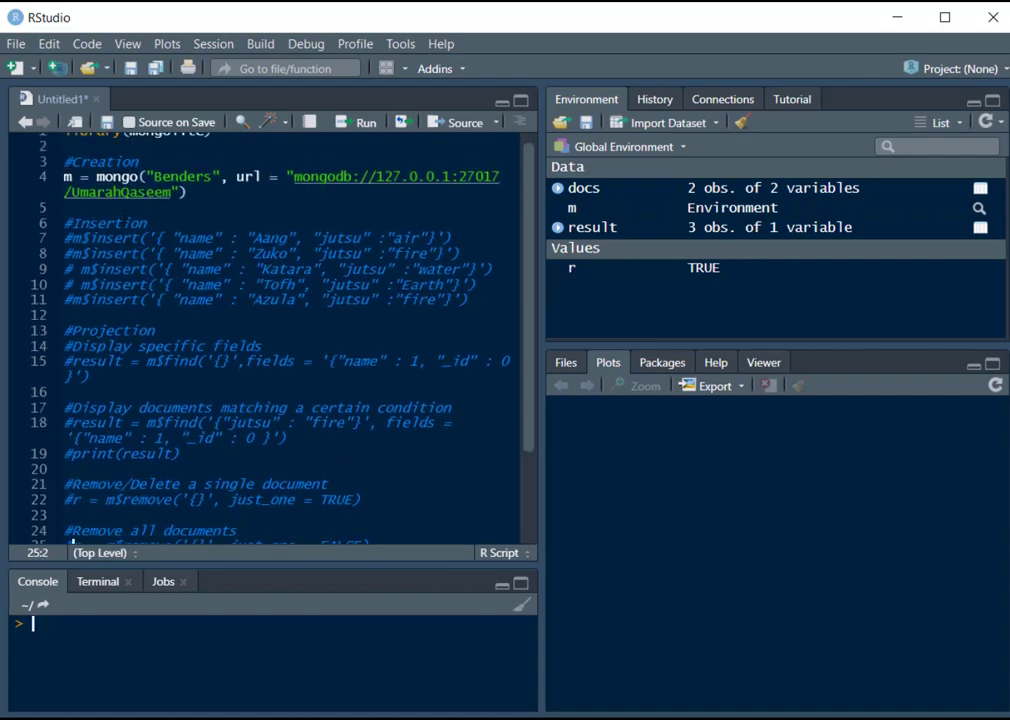
# Uncomment the five insert statements on lines 7–11 and run the script.
pyautogui.moveTo(65, 238); pyautogui.dragTo(460, 300)
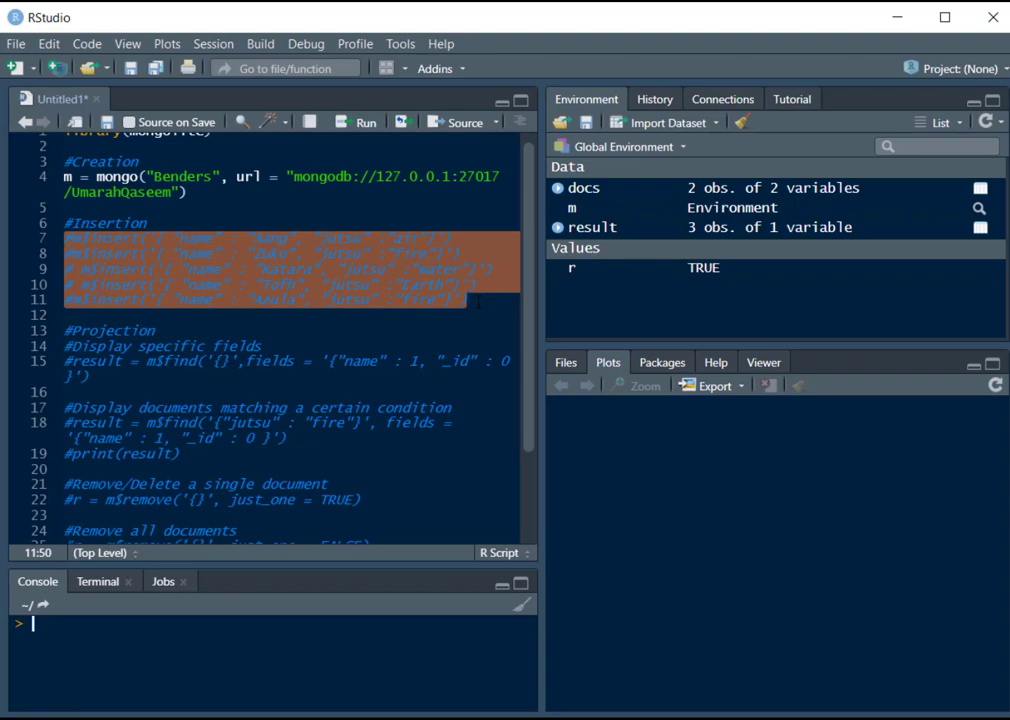
pyautogui.click(460, 299)
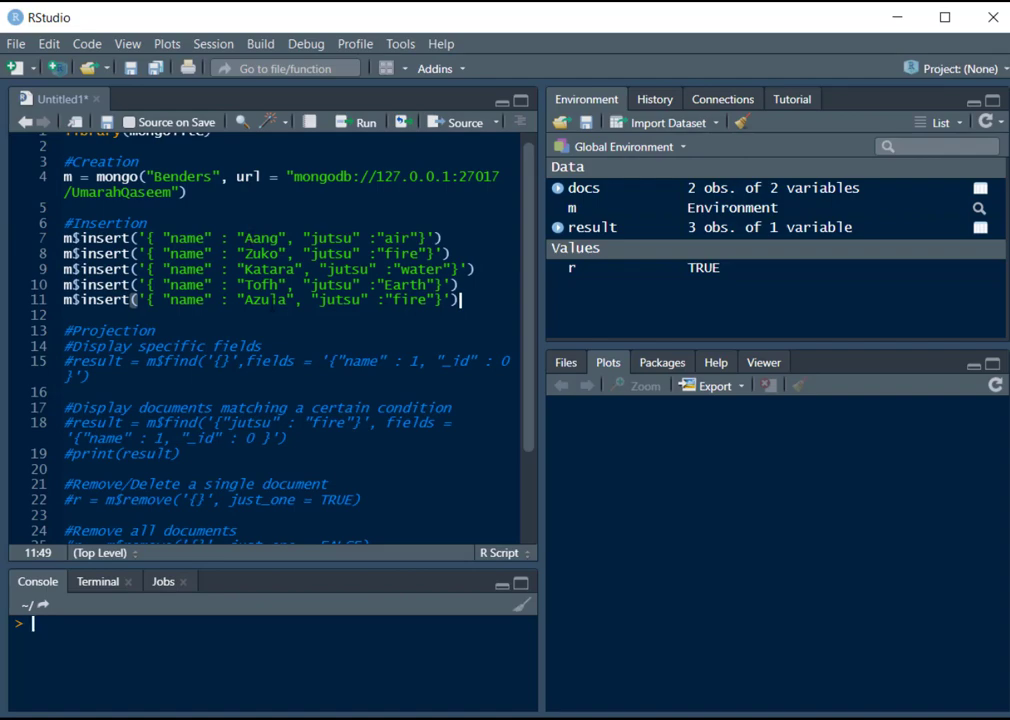
pyautogui.scroll(-3)
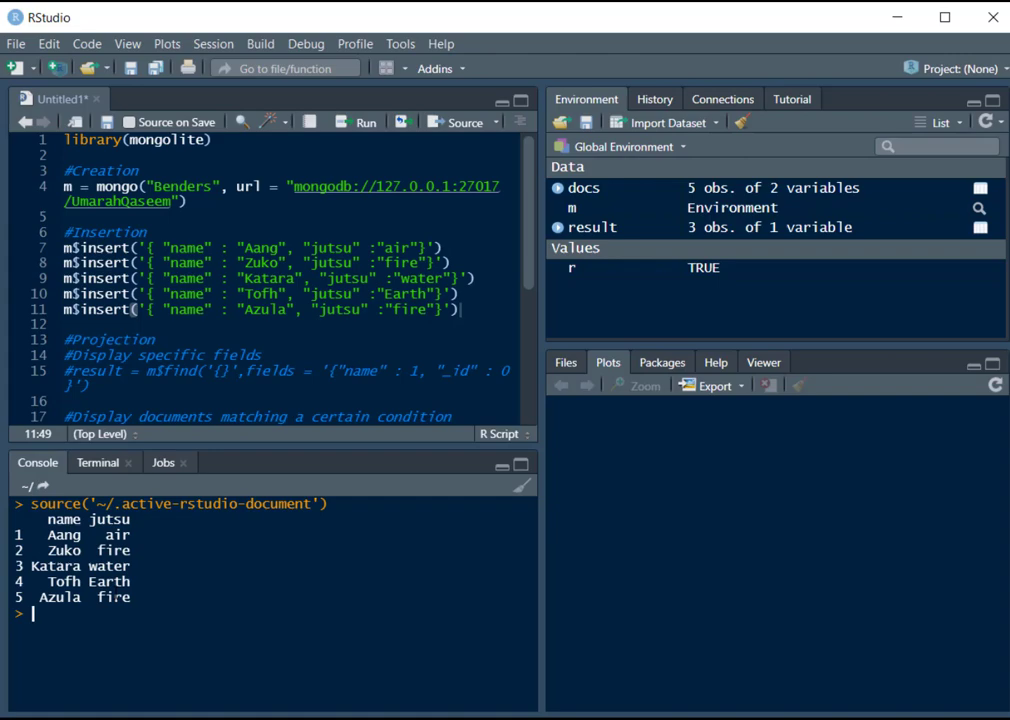
pyautogui.scroll(-3)
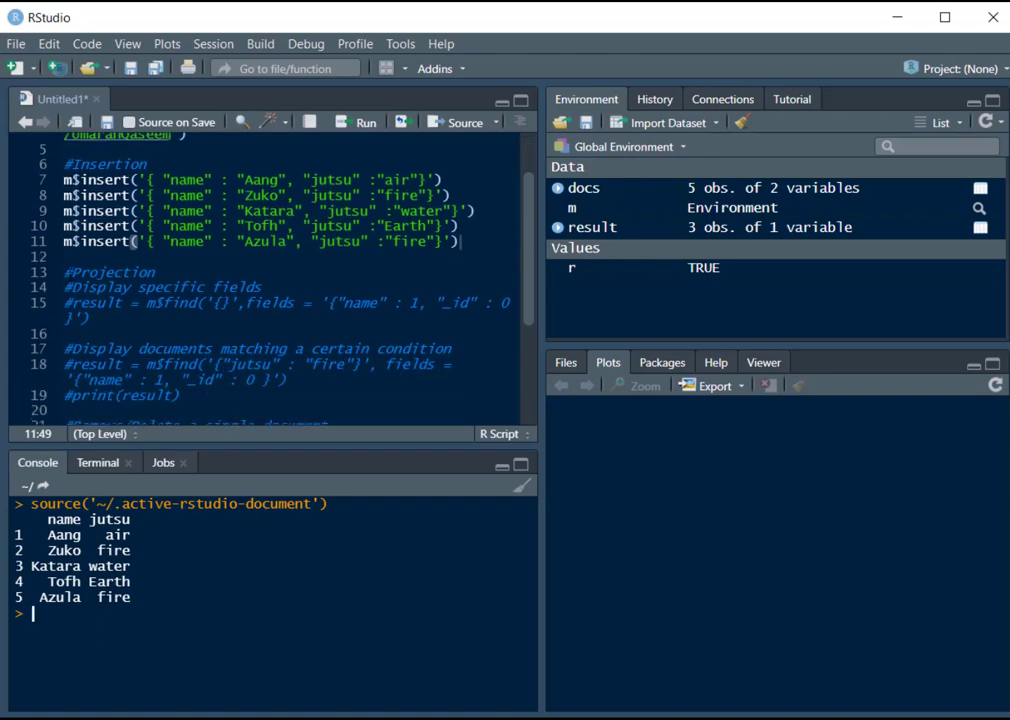
pyautogui.moveTo(63, 272); pyautogui.dragTo(90, 318)
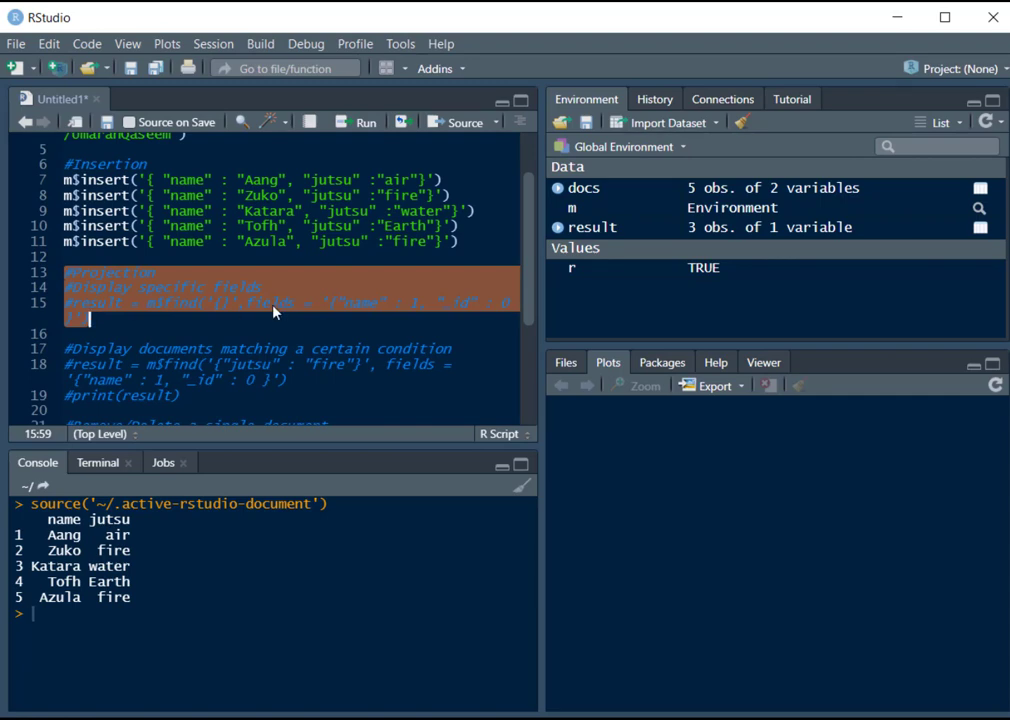
pyautogui.moveTo(350, 311)
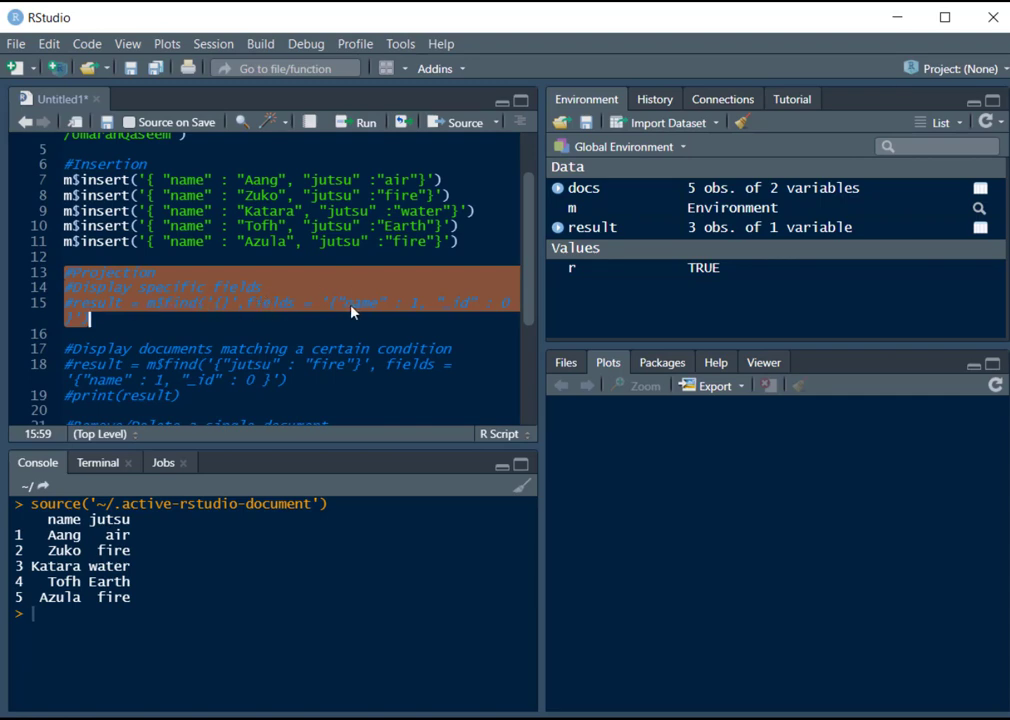
pyautogui.click(223, 302)
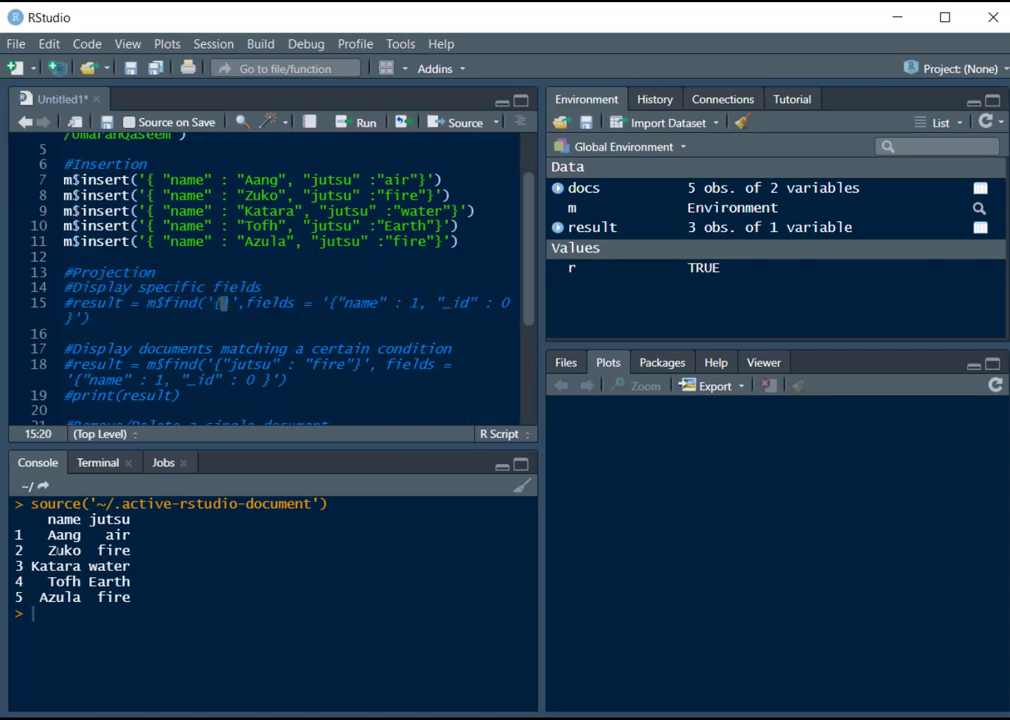
pyautogui.scroll(-3)
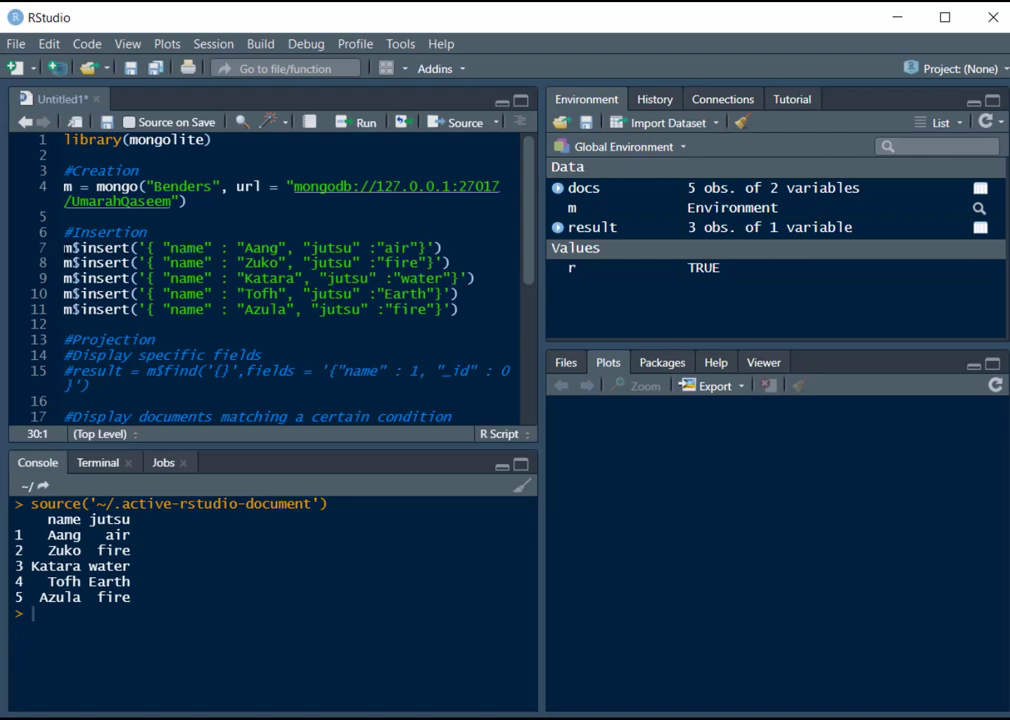
# Comment out the five inserts, add print(m) on line 31, and source the script.
pyautogui.moveTo(62, 247); pyautogui.dragTo(461, 309)
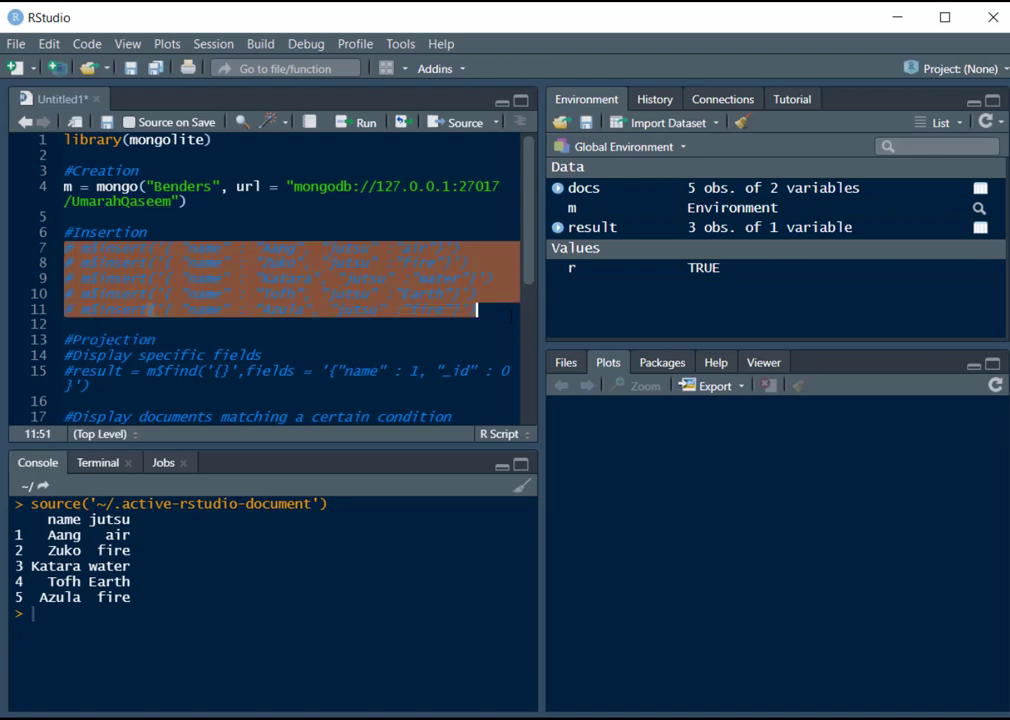
pyautogui.scroll(-3)
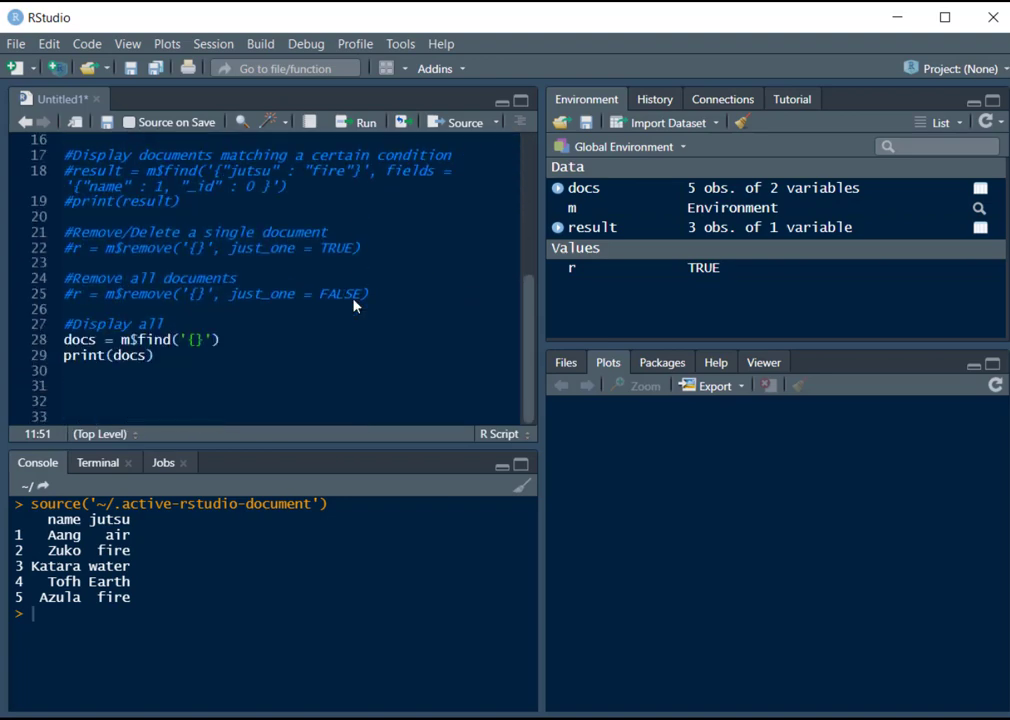
pyautogui.click(88, 385)
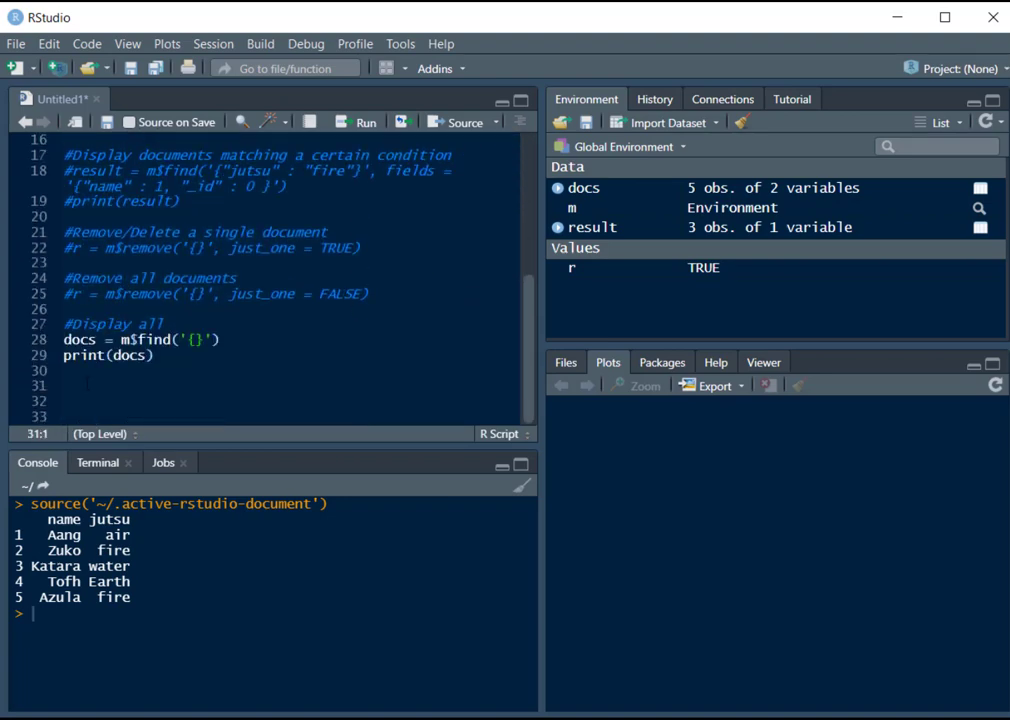
pyautogui.write('print(')
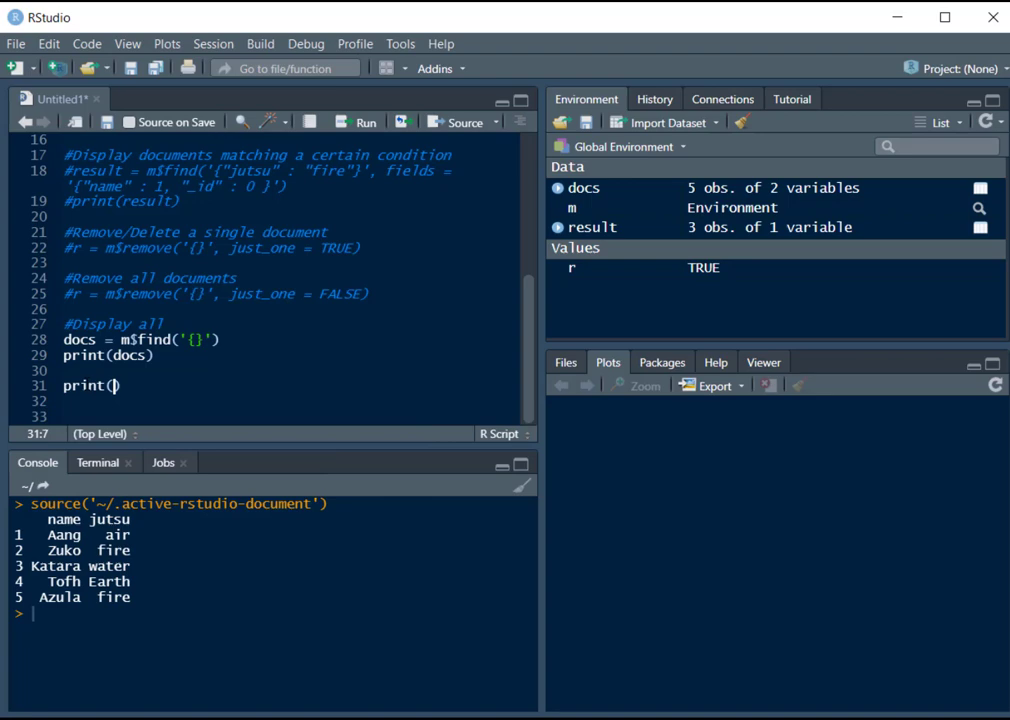
pyautogui.write('m')
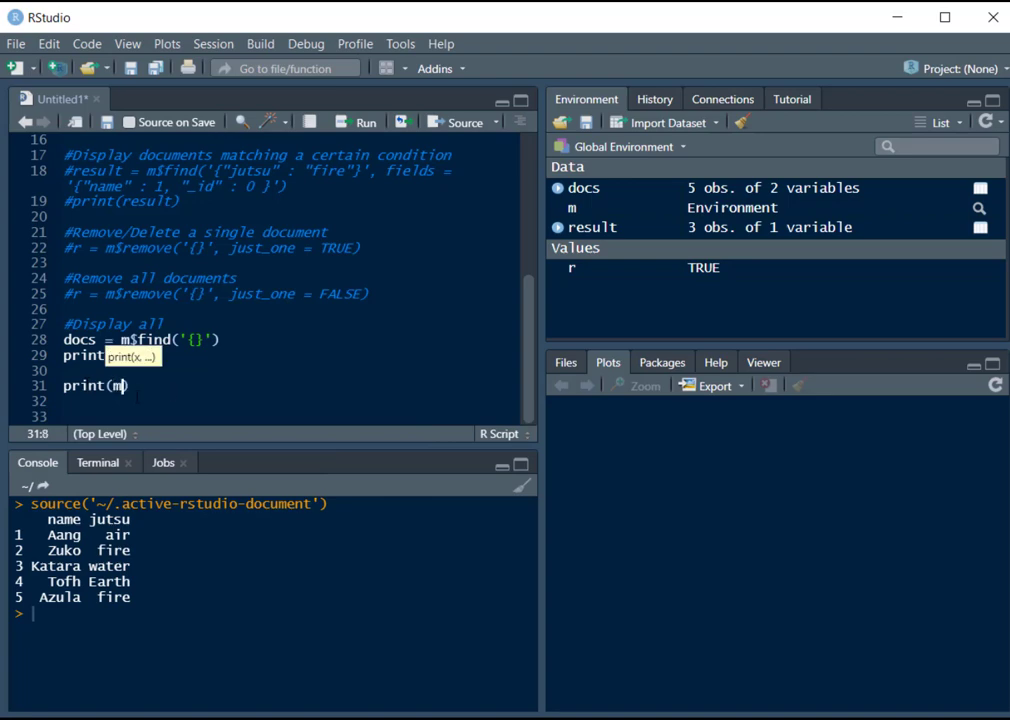
pyautogui.write('docs')
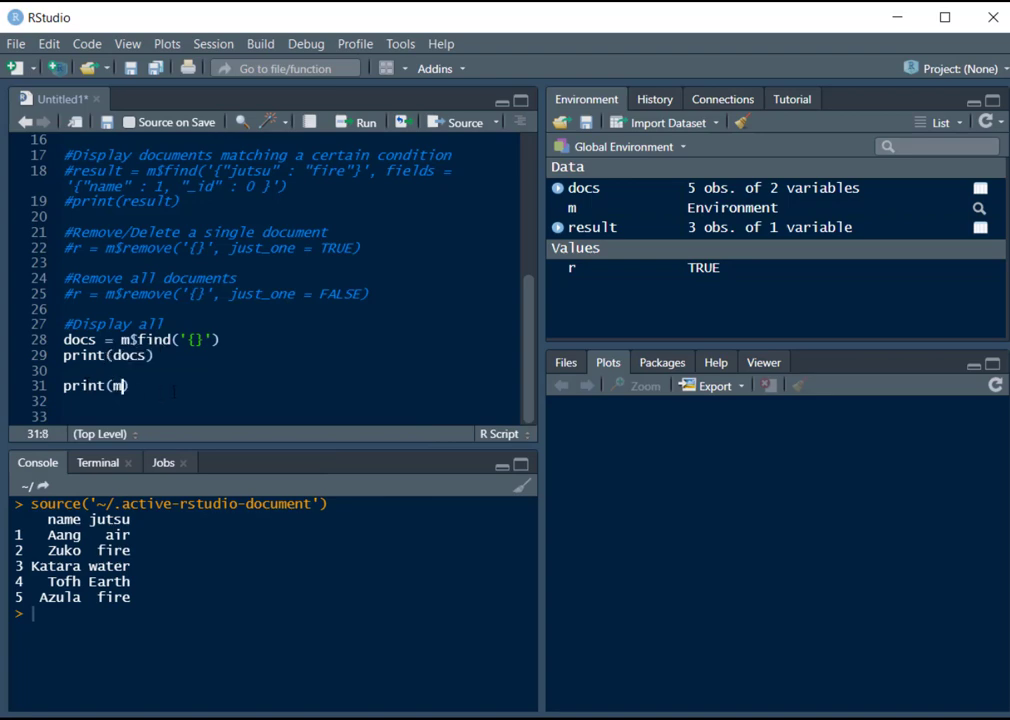
pyautogui.click(462, 122)
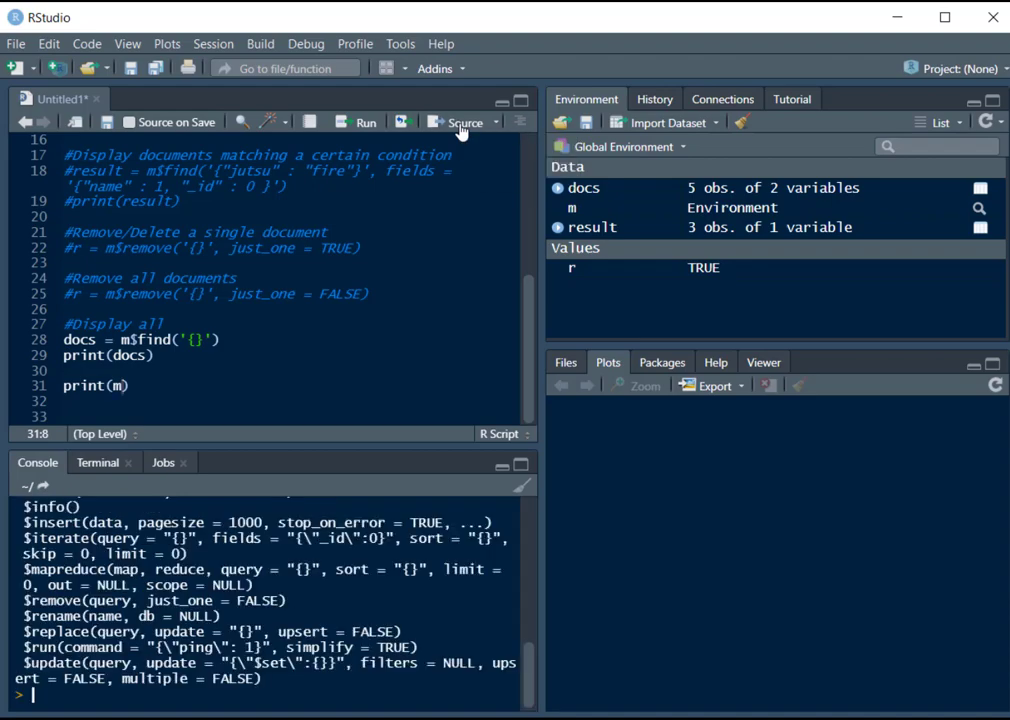